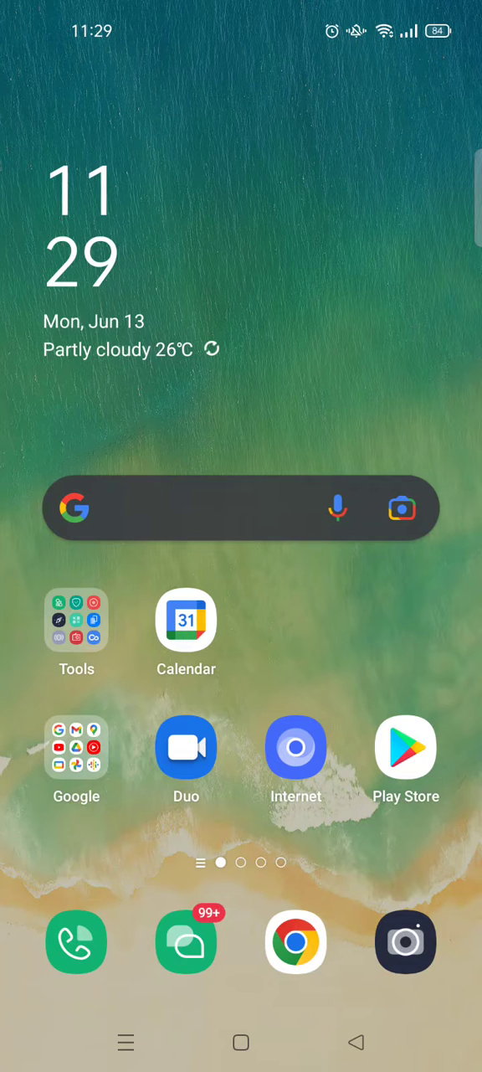
Launch File Manager from the home screen's app page.
{"action": "scroll", "scroll_direction": "left", "scroll_amount": 3}
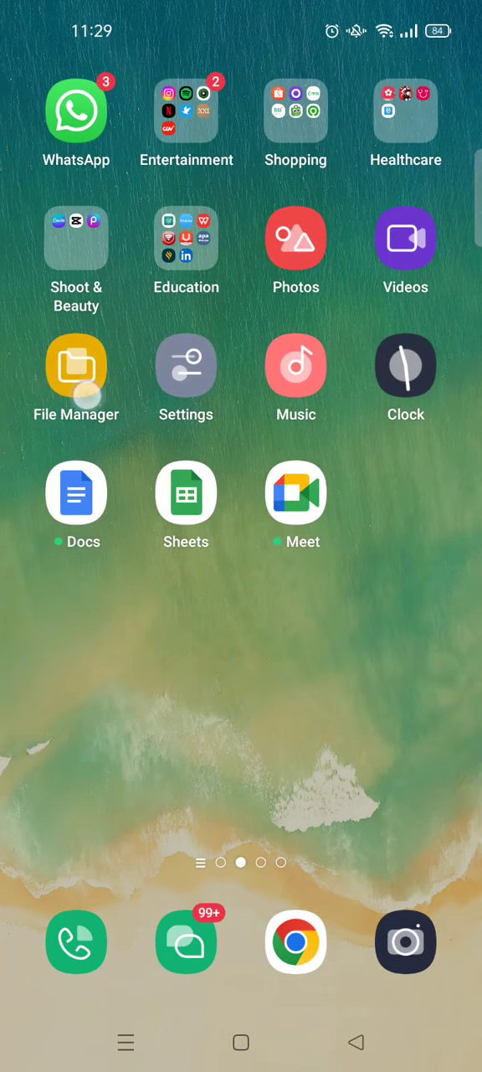
{"action": "left_click", "coordinate": [77, 365]}
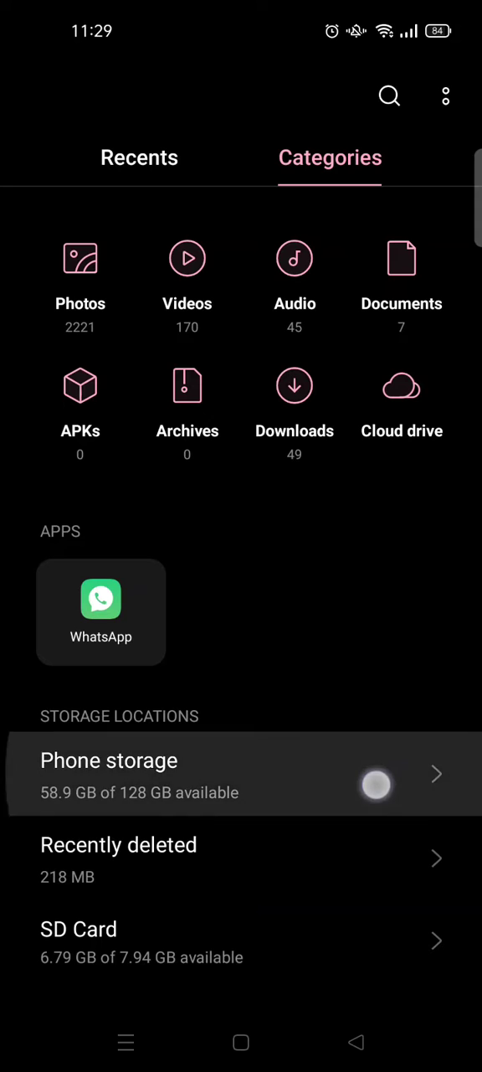
Browse Phone storage down to images (1).jpeg and select it.
{"action": "left_click", "coordinate": [109, 777]}
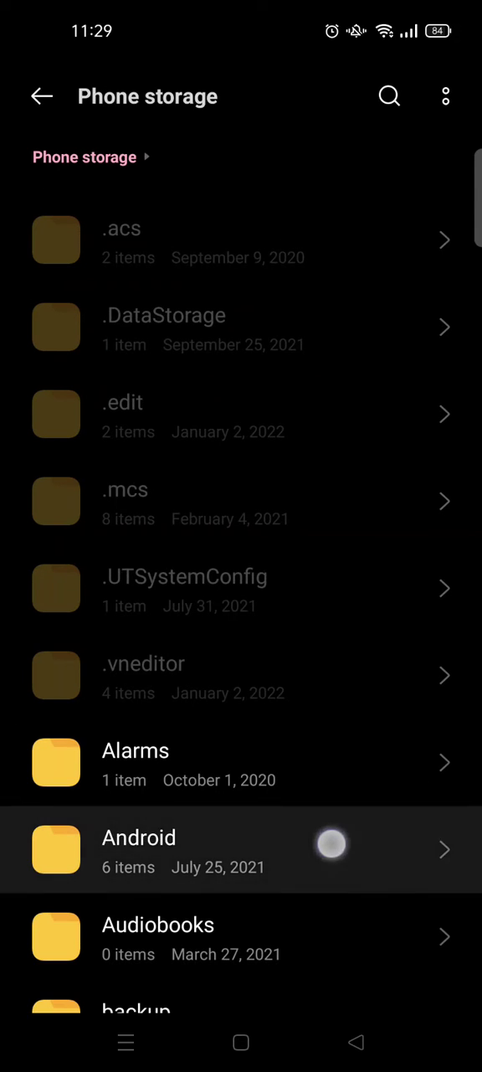
{"action": "scroll", "scroll_direction": "down", "scroll_amount": 3}
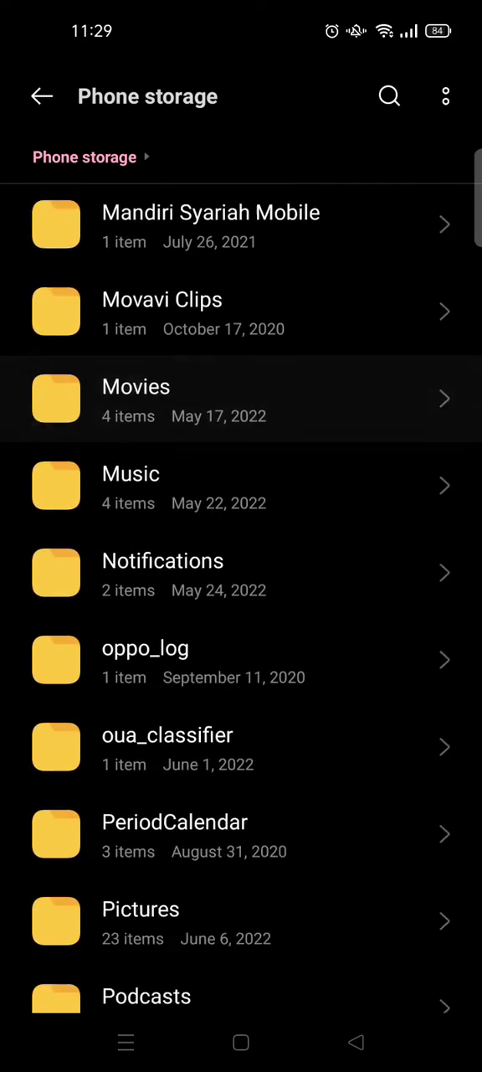
{"action": "scroll", "scroll_direction": "down", "scroll_amount": 3}
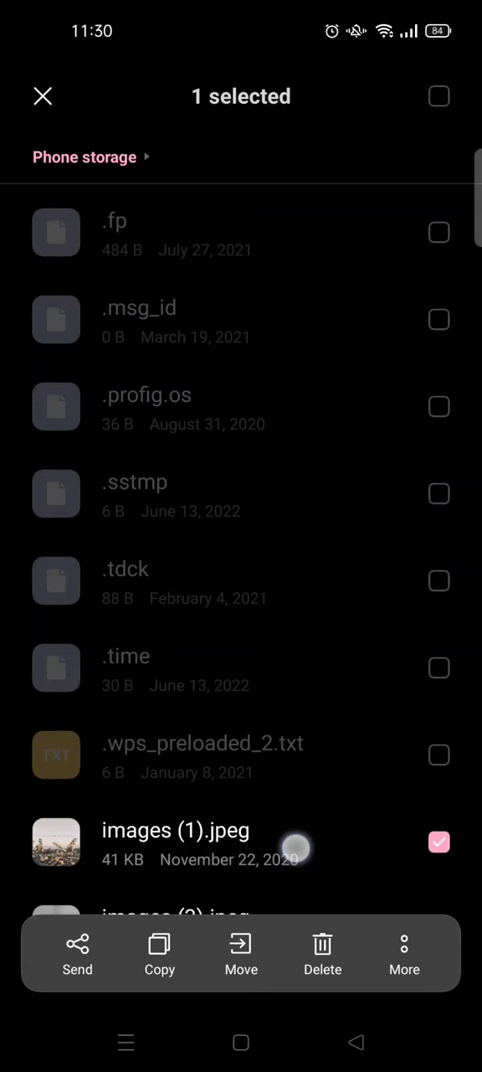
{"action": "scroll", "scroll_direction": "down", "scroll_amount": 3}
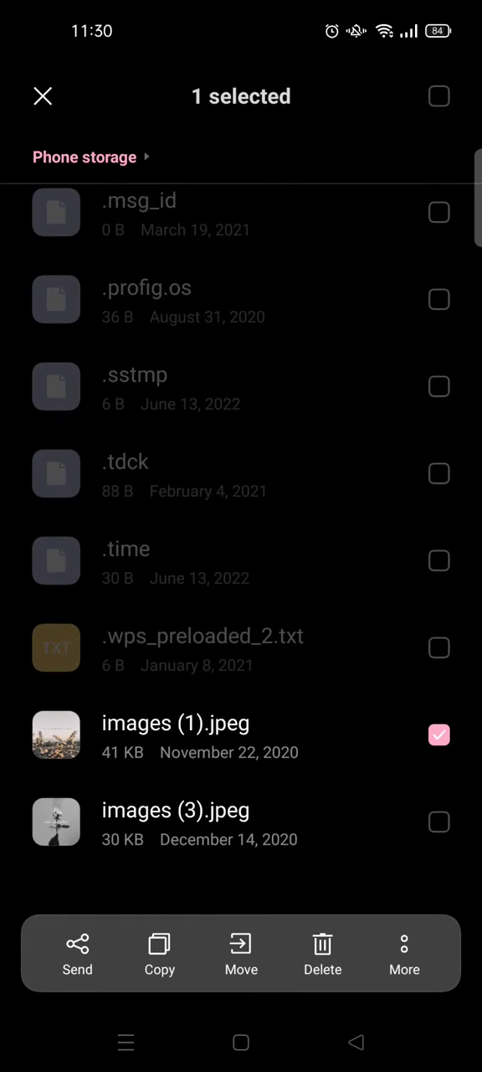
{"action": "scroll", "scroll_direction": "down", "scroll_amount": 3}
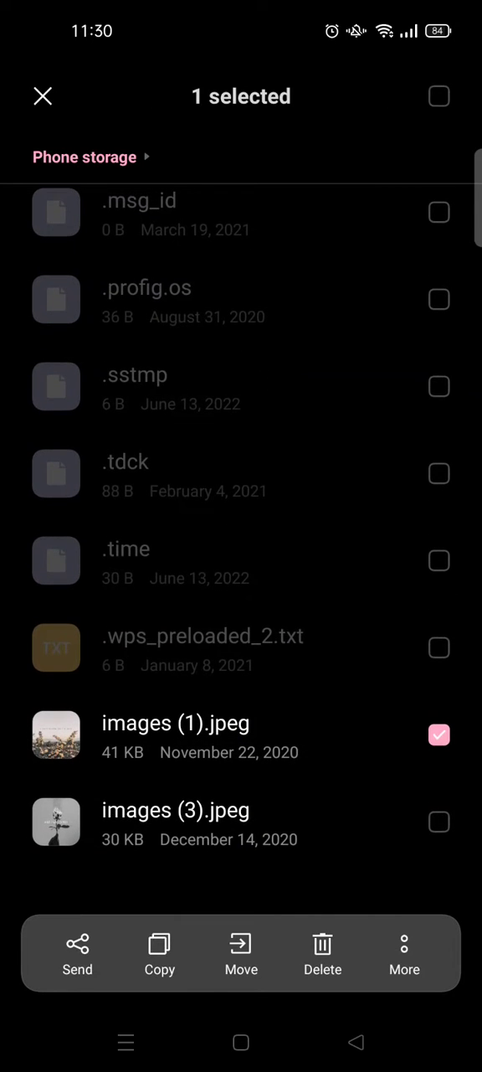
Add images (3).jpeg to the selection and start a Move to the SD Card.
{"action": "left_click", "coordinate": [435, 824]}
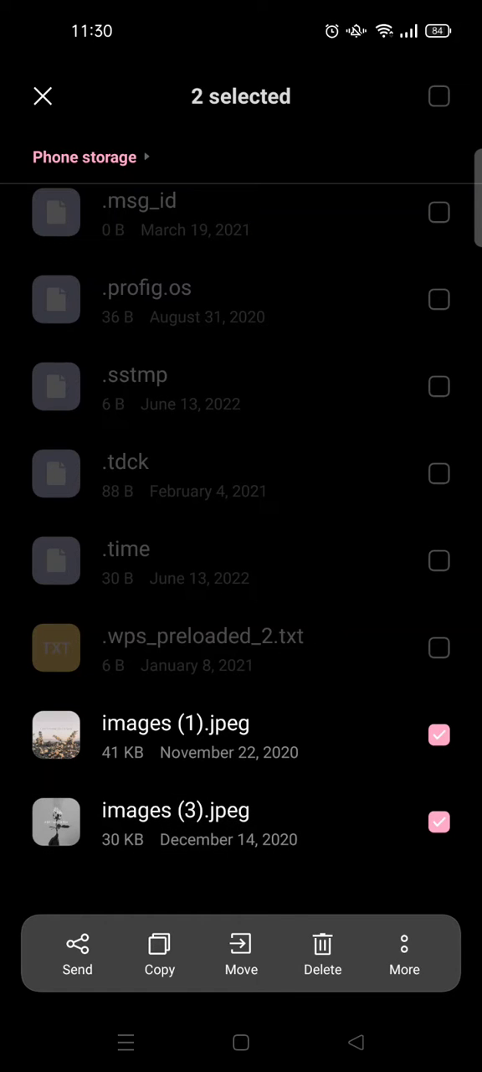
{"action": "left_click", "coordinate": [241, 953]}
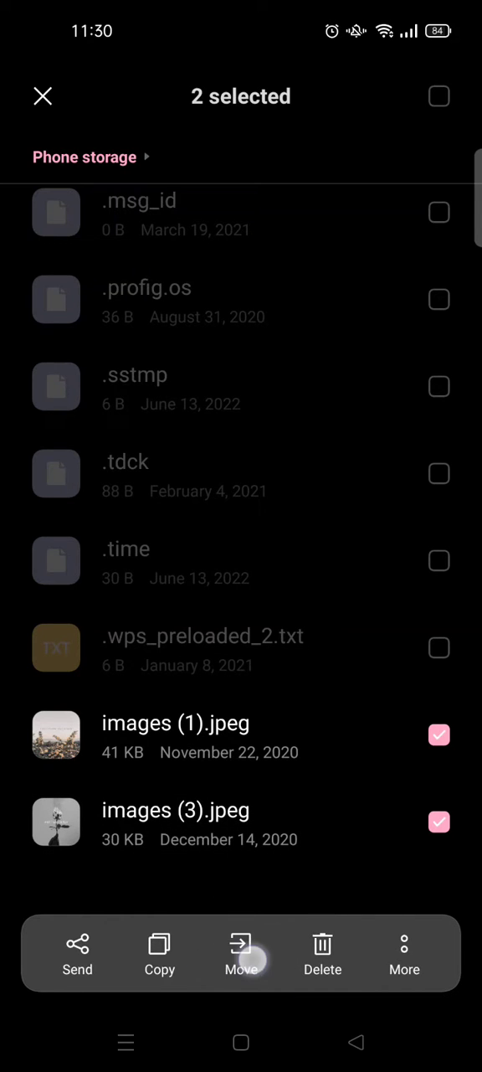
{"action": "left_click", "coordinate": [242, 955]}
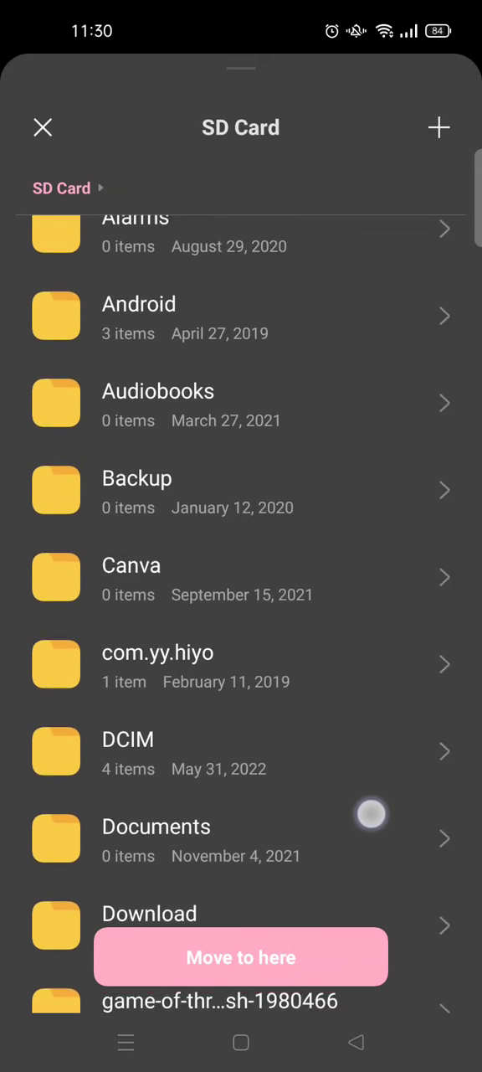
Confirm 'Move to here' so both JPEGs land in the SD card root.
{"action": "scroll", "scroll_direction": "down", "scroll_amount": 3}
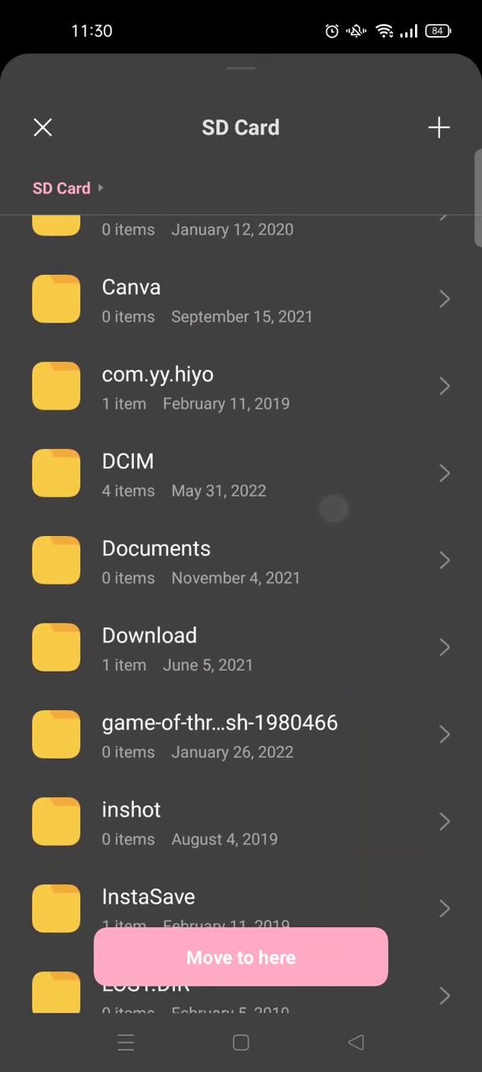
{"action": "scroll", "scroll_direction": "down", "scroll_amount": 3}
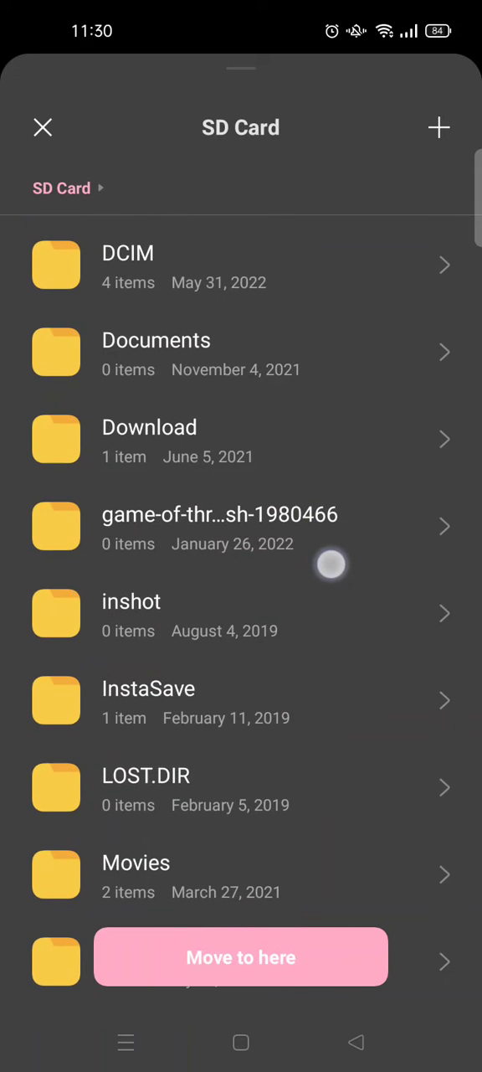
{"action": "scroll", "scroll_direction": "down", "scroll_amount": 3}
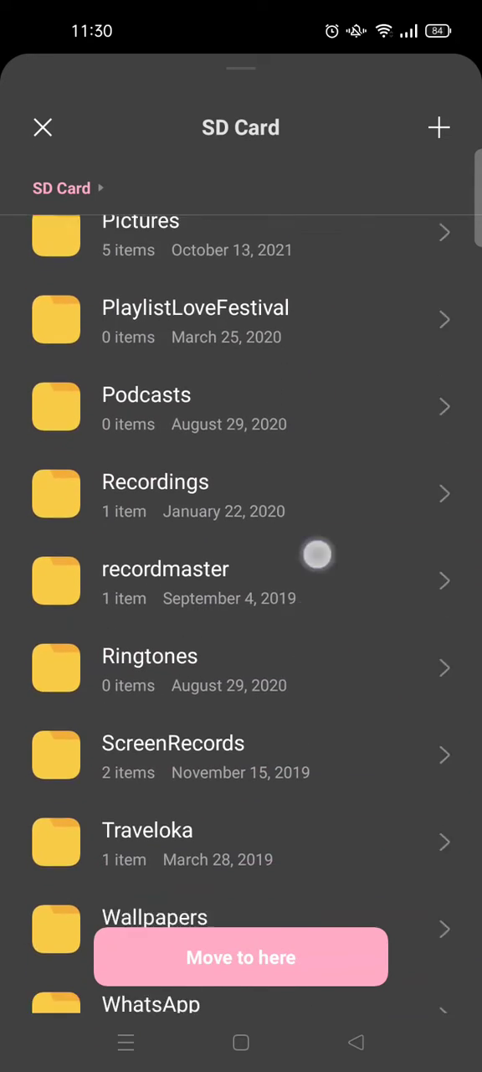
{"action": "scroll", "scroll_direction": "down", "scroll_amount": 3}
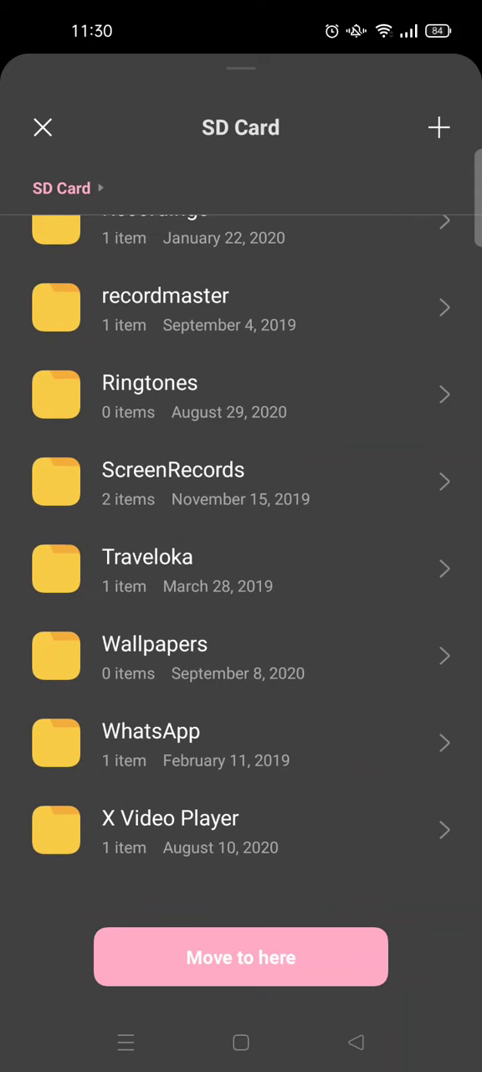
{"action": "left_click", "coordinate": [241, 956]}
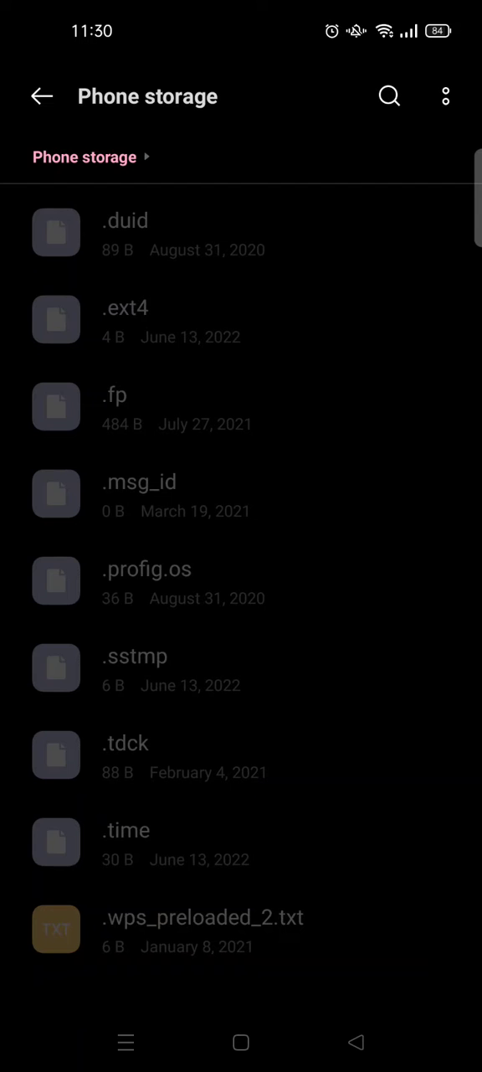
Return to the overview and browse the SD Card root down to the two moved JPEGs.
{"action": "left_click", "coordinate": [40, 95]}
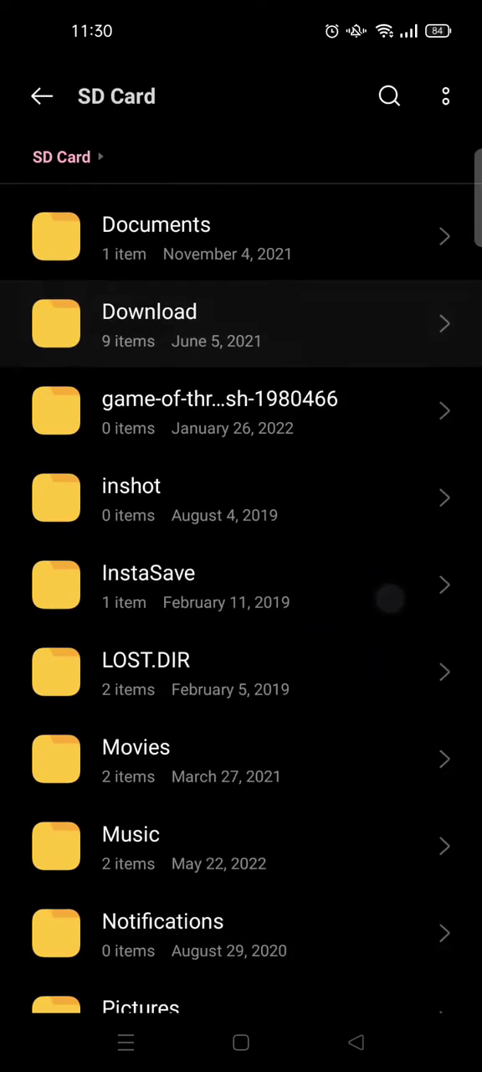
{"action": "scroll", "scroll_direction": "down", "scroll_amount": 3}
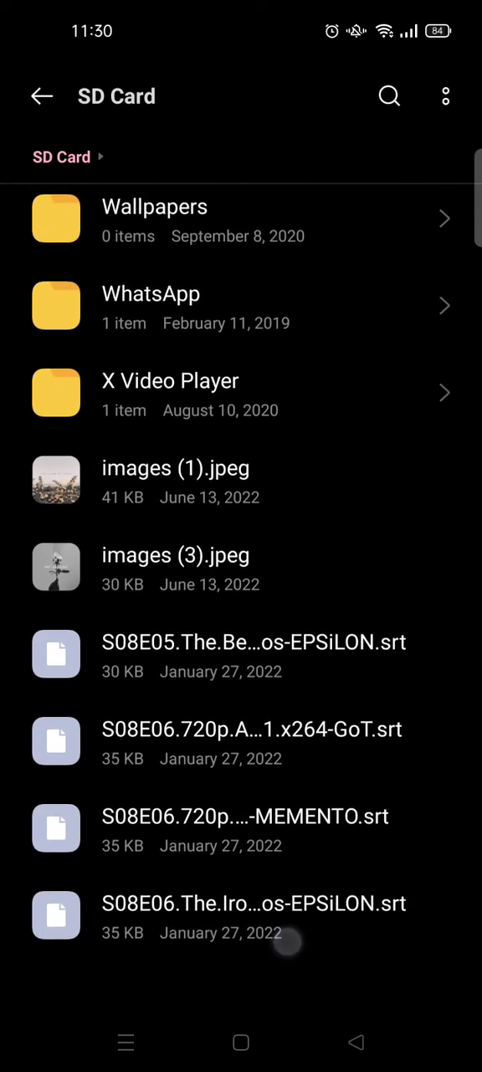
{"action": "scroll", "scroll_direction": "down", "scroll_amount": 3}
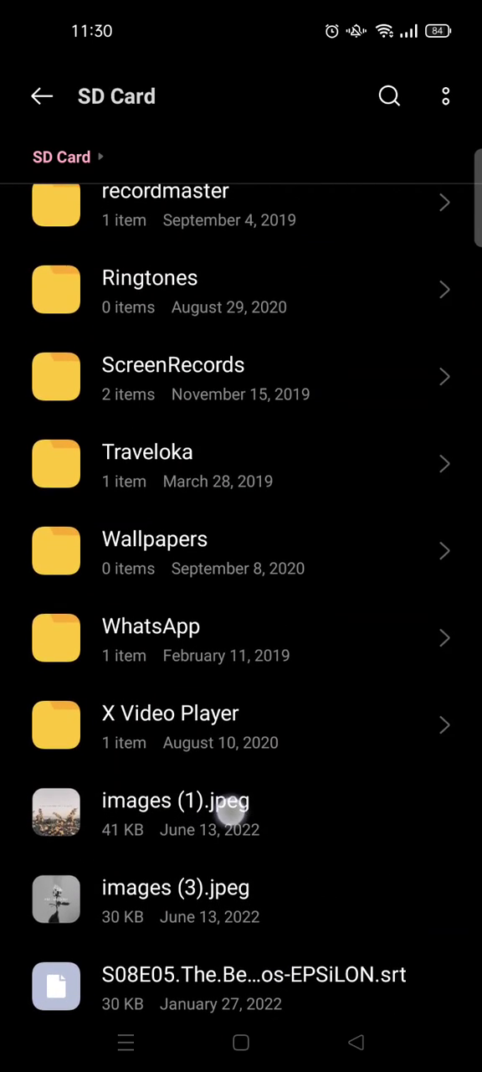
{"action": "scroll", "scroll_direction": "down", "scroll_amount": 3}
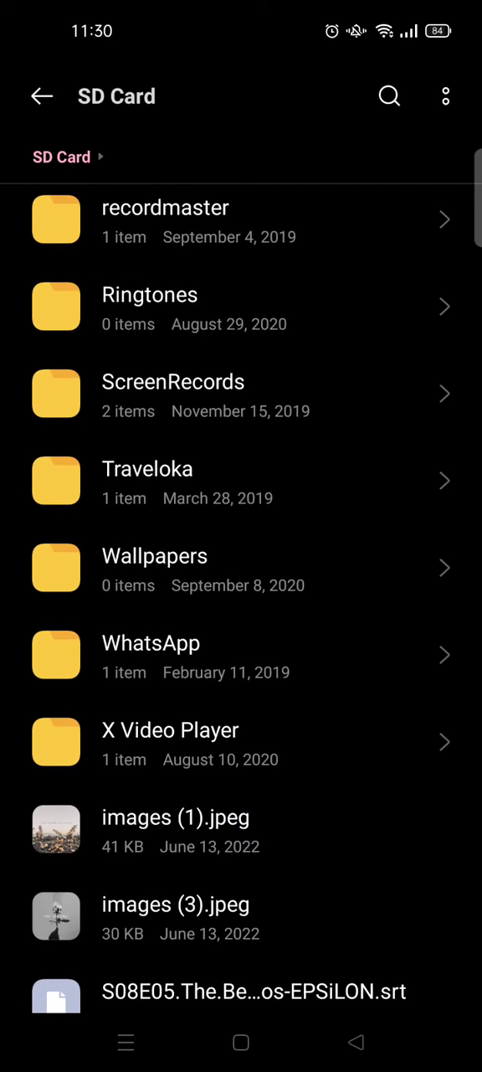